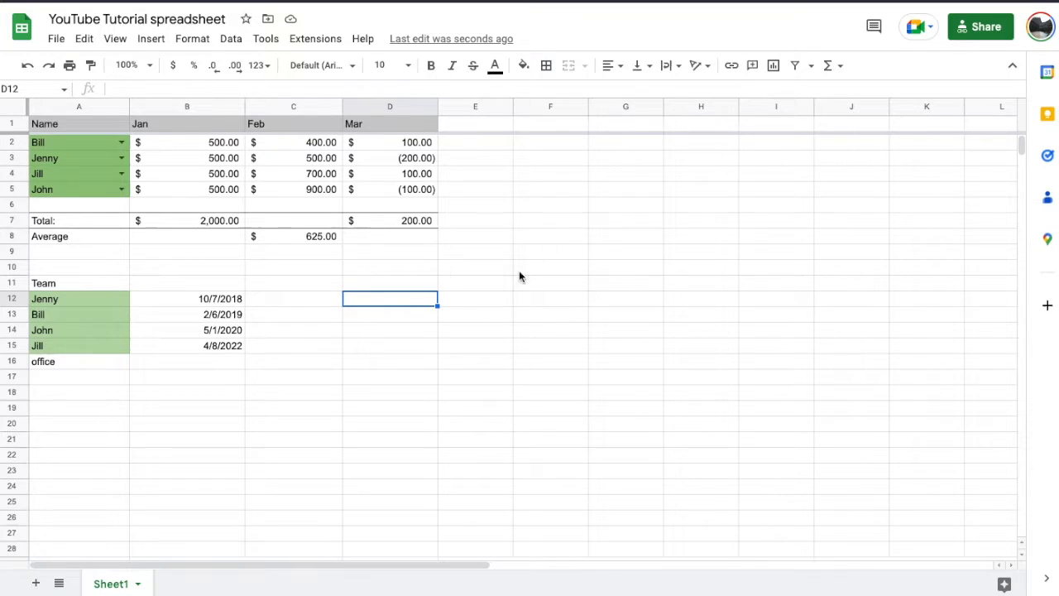
mouse_move(359, 249)
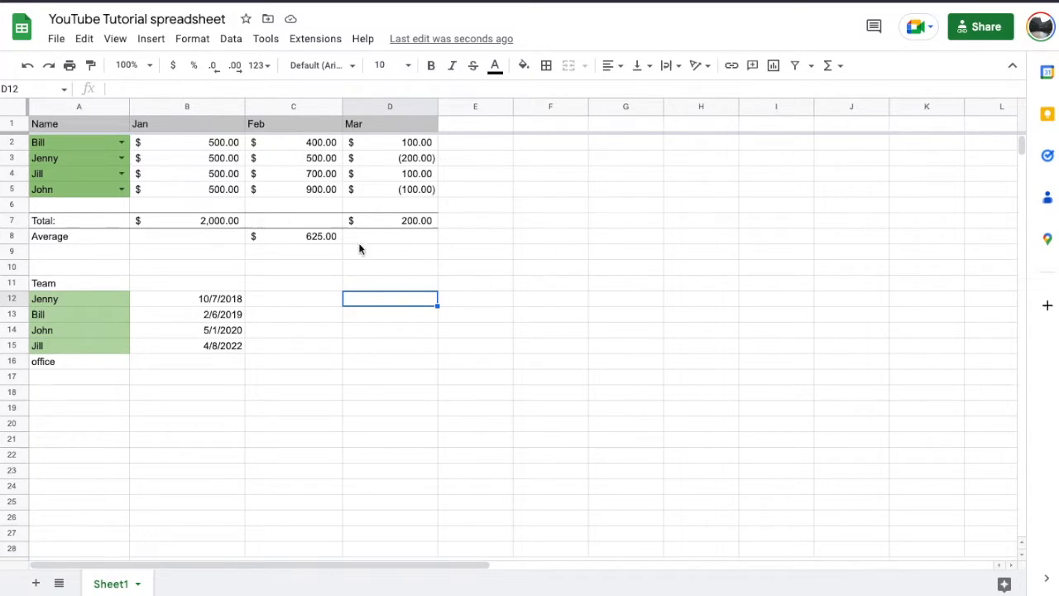
mouse_move(429, 196)
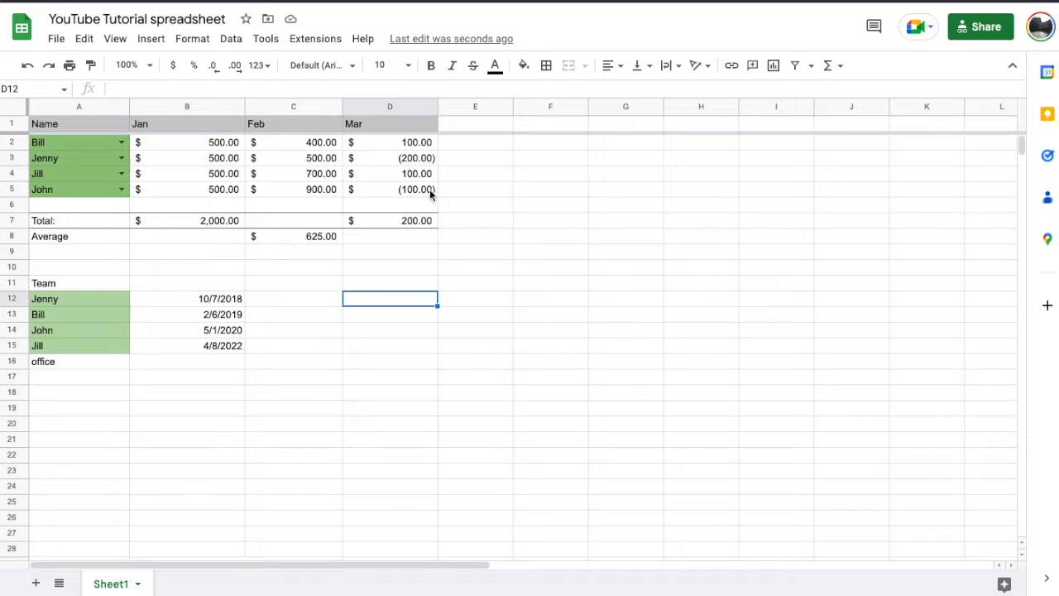
mouse_move(439, 239)
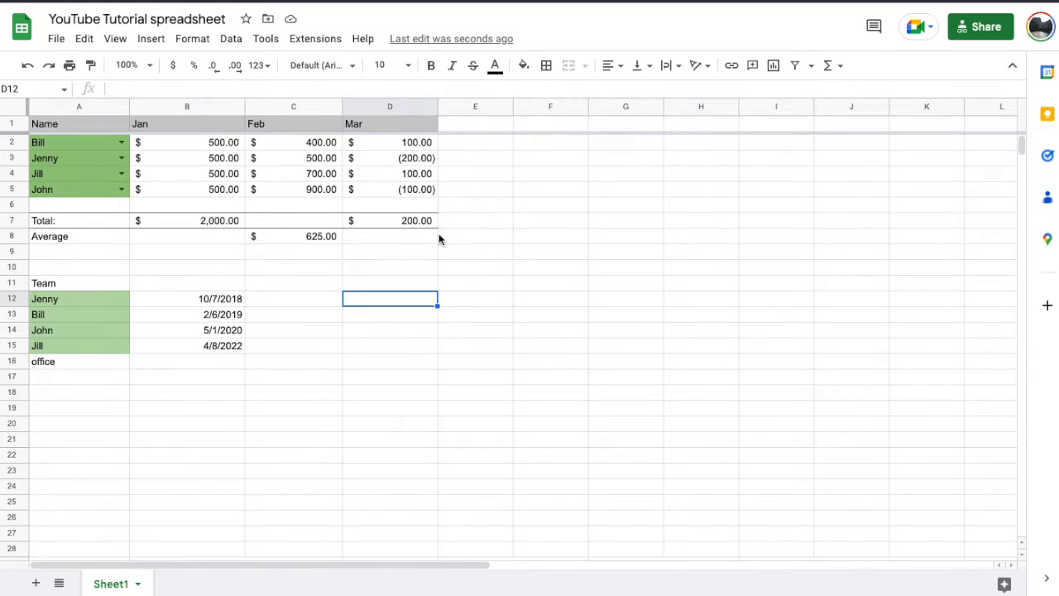
mouse_move(471, 270)
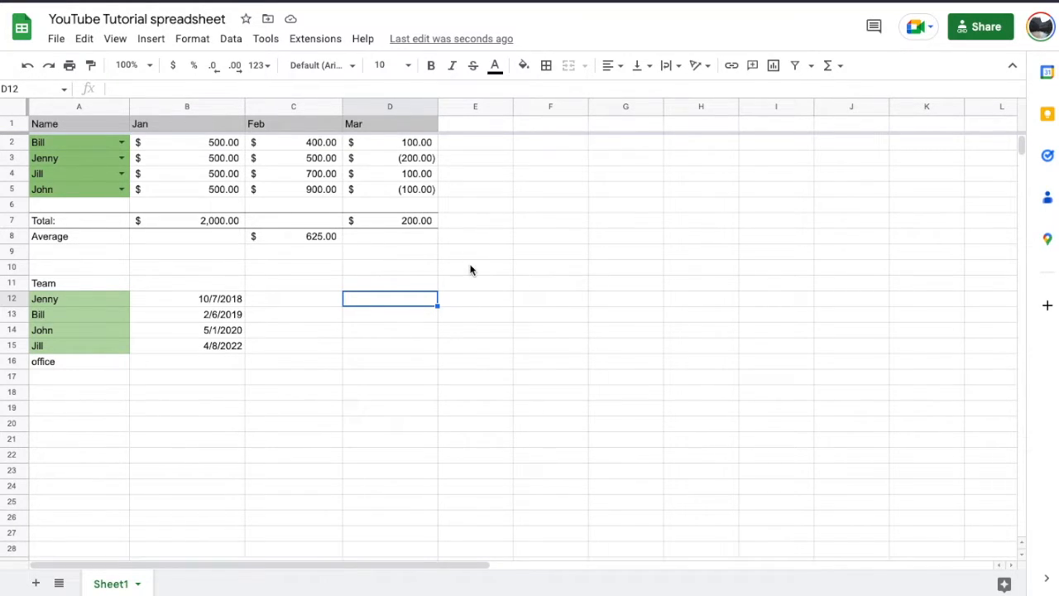
mouse_move(346, 259)
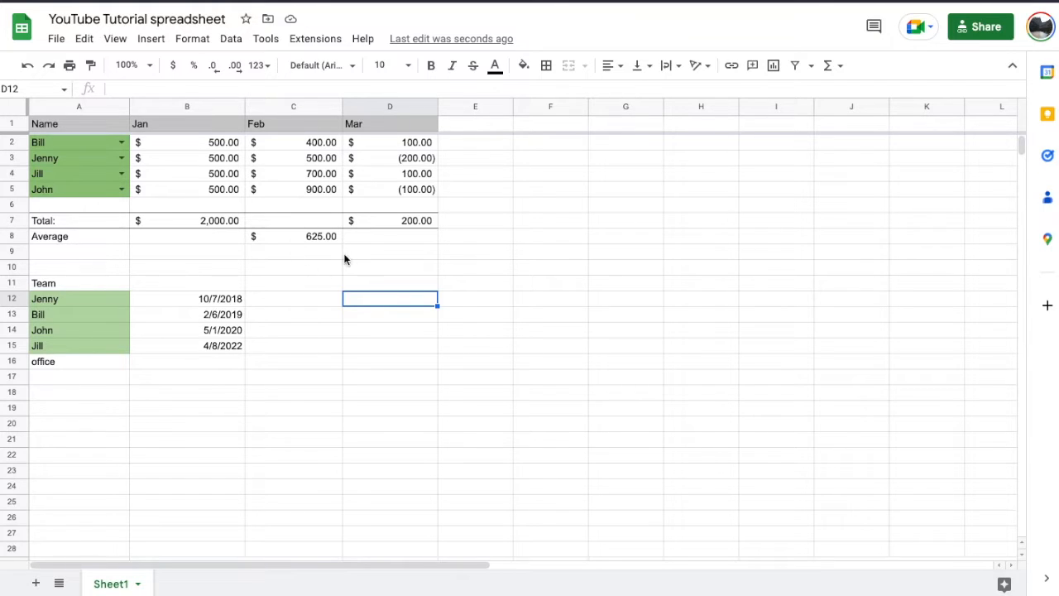
After viewing the Mar total formula in D7, begin a =SUMIF formula in C7
left_click(389, 220)
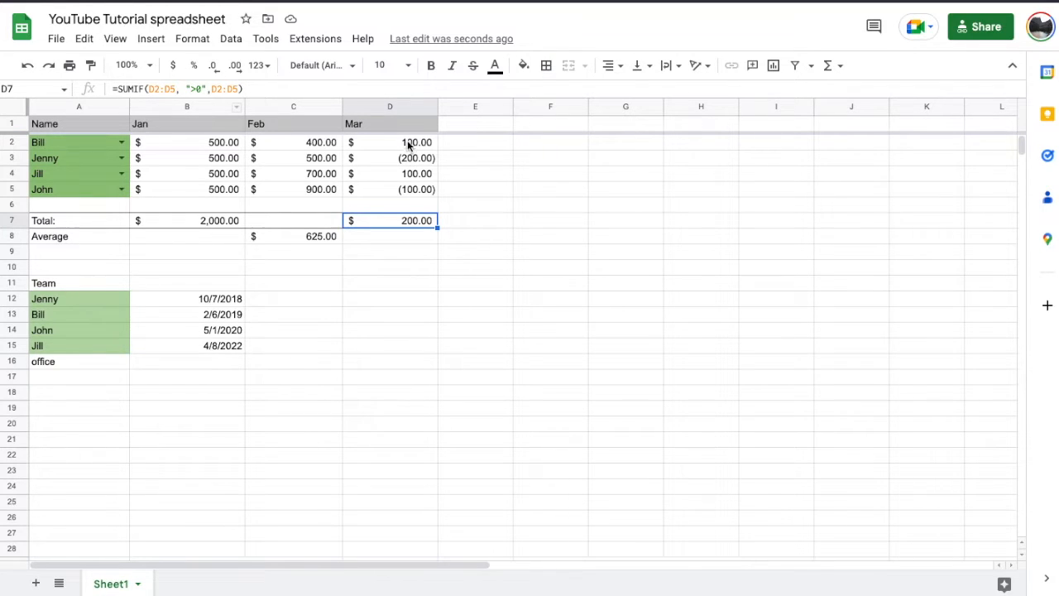
mouse_move(369, 157)
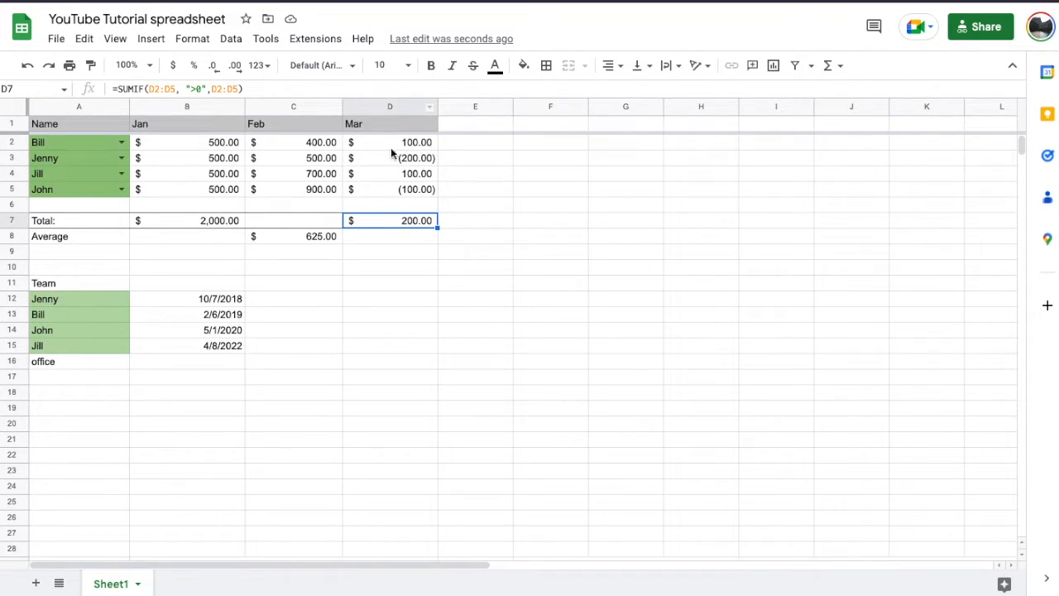
mouse_move(149, 108)
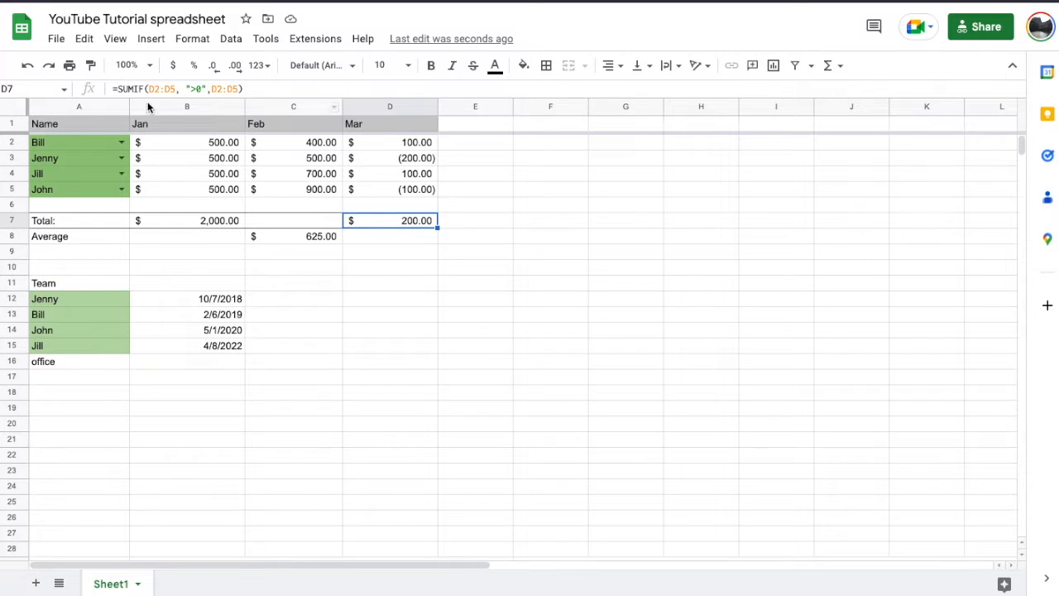
mouse_move(290, 223)
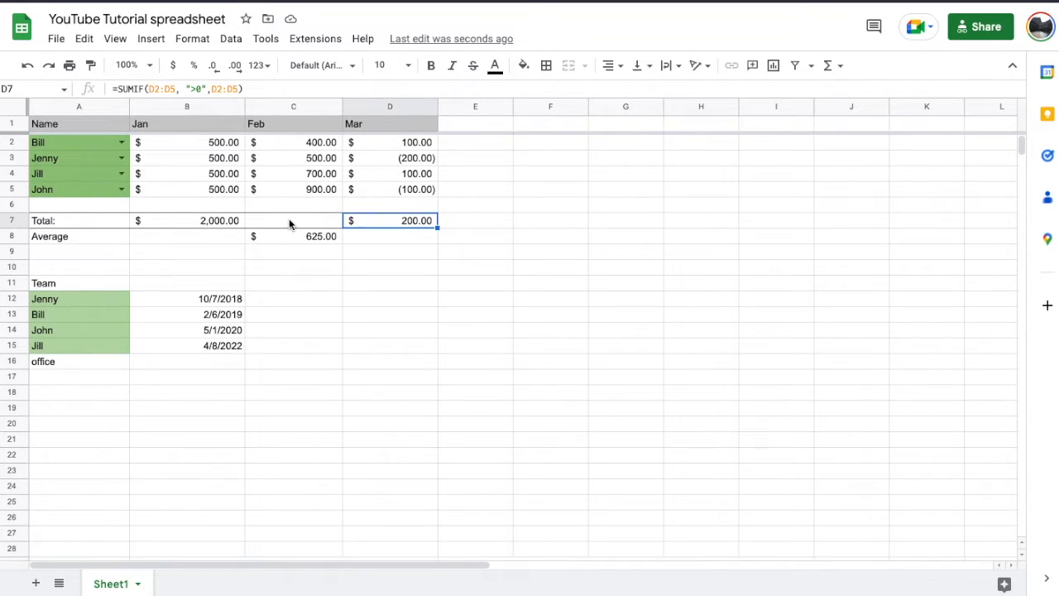
left_click(293, 220)
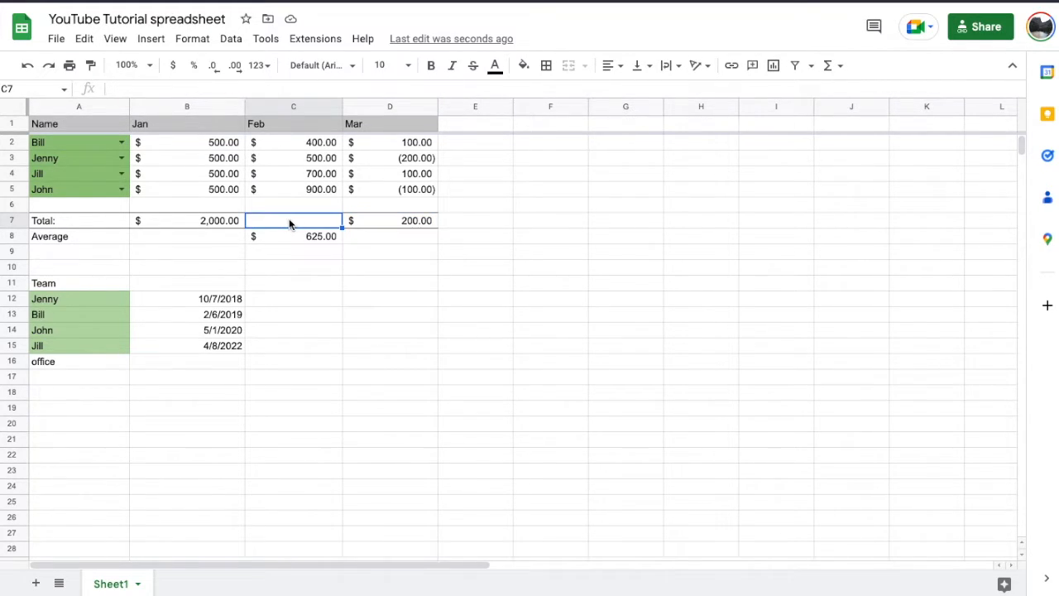
type("=SUM(C2:C5)")
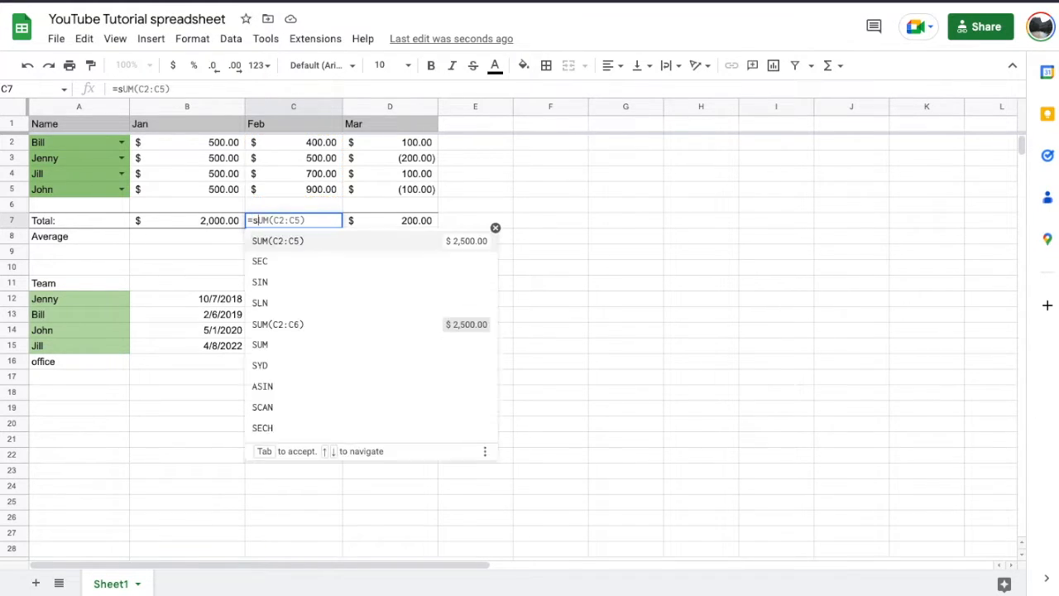
type("=sumif")
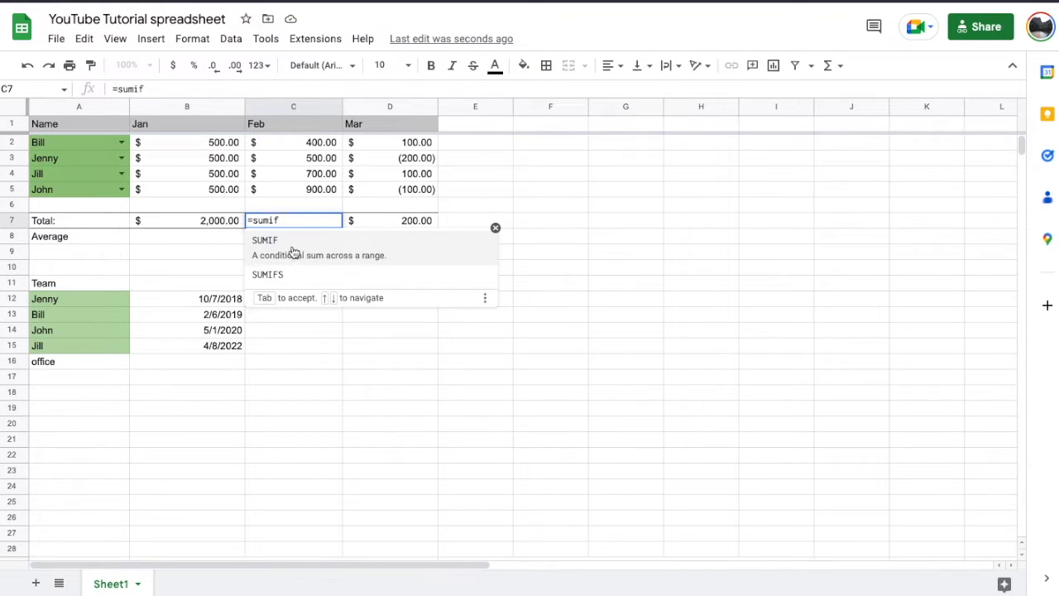
key("Tab")
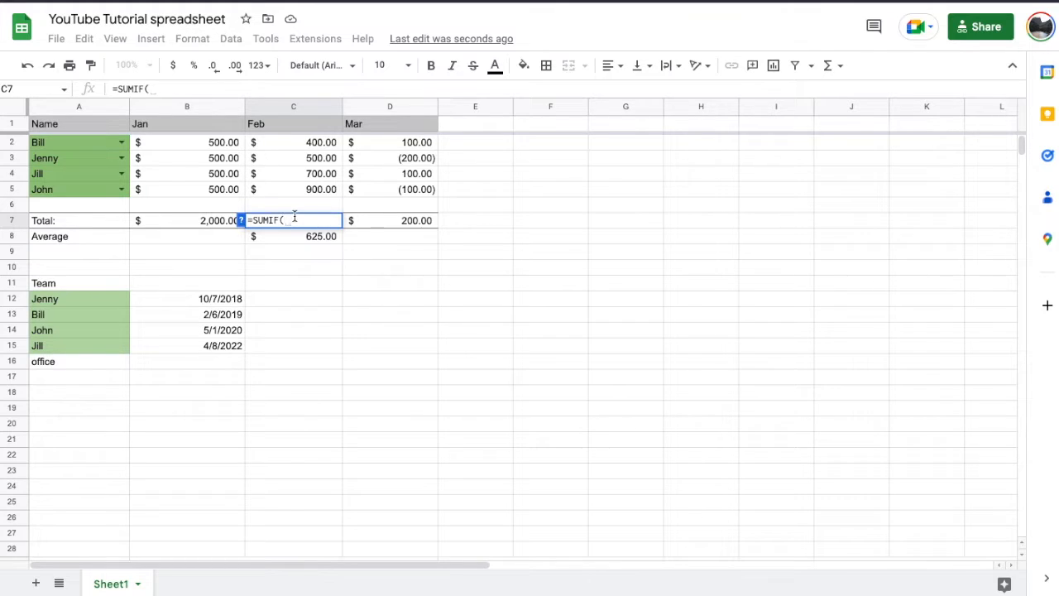
Fill in SUMIF with range C2:C5, criterion ">0" and sum range C2:C5
left_click(293, 142)
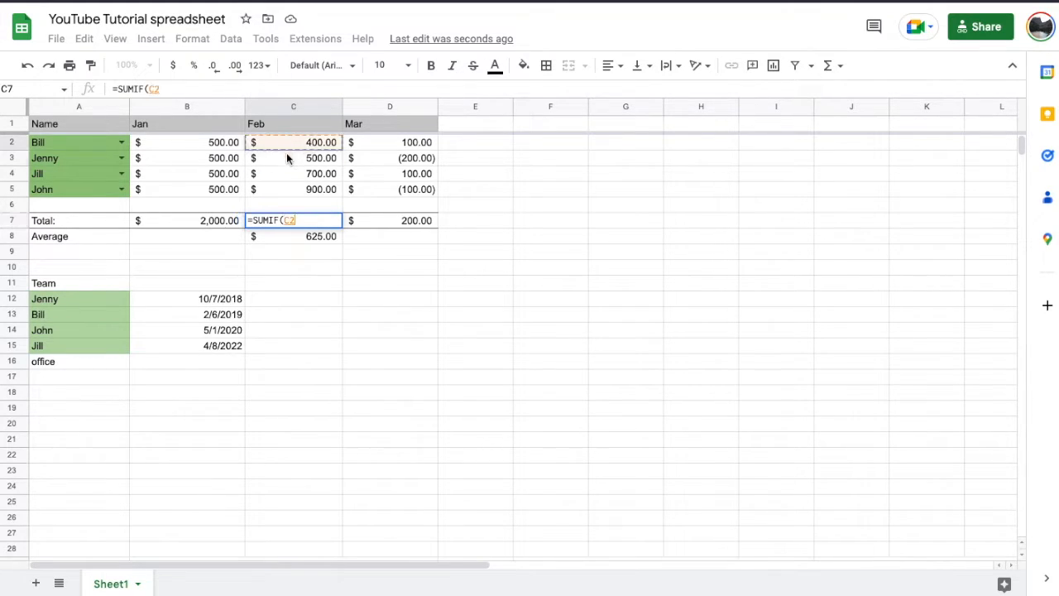
left_click_drag(293, 141, 292, 189)
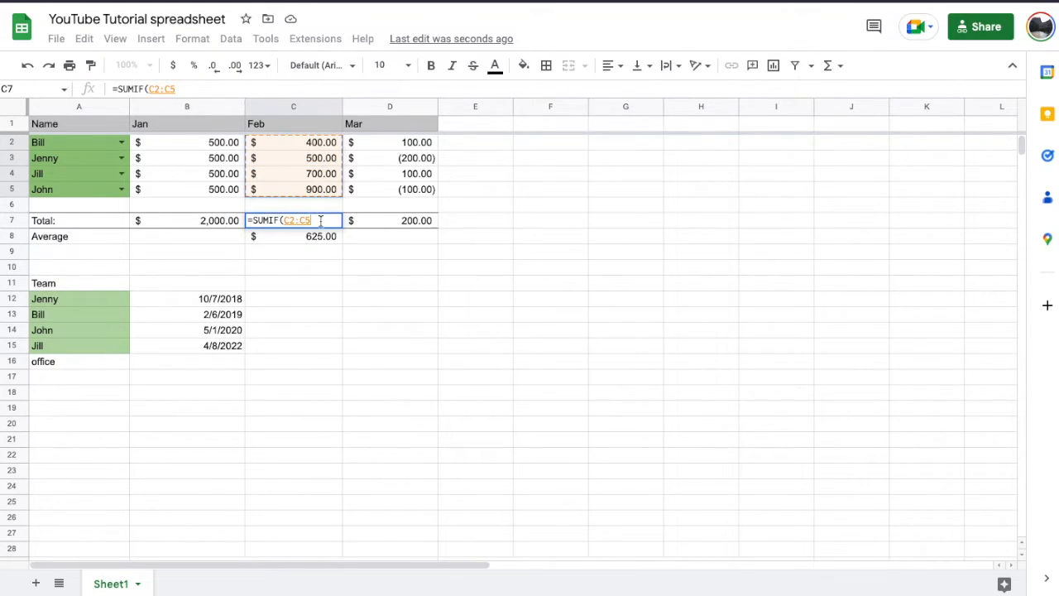
type(",")
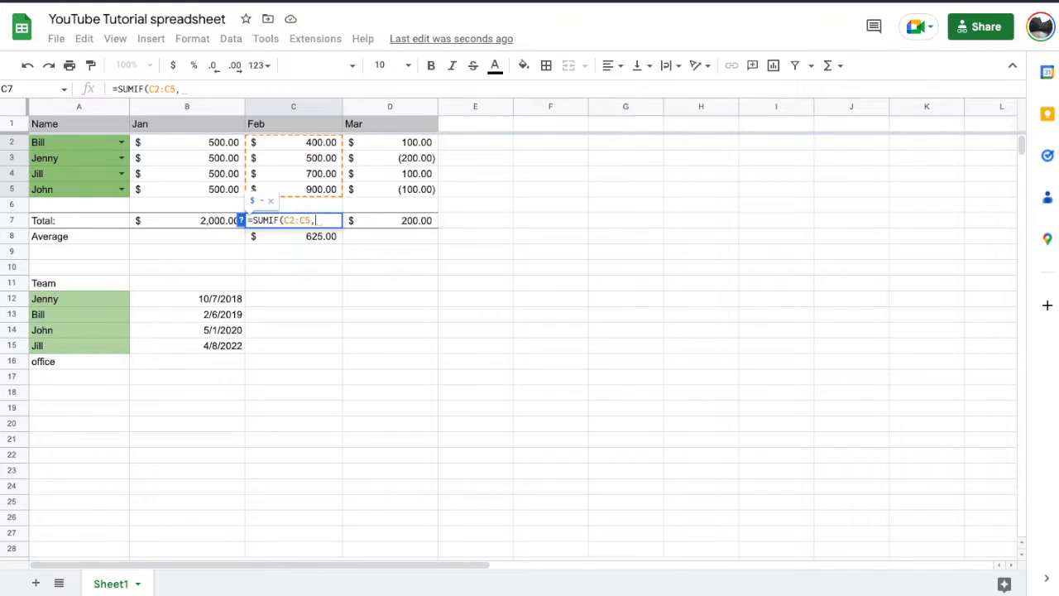
type("\"")
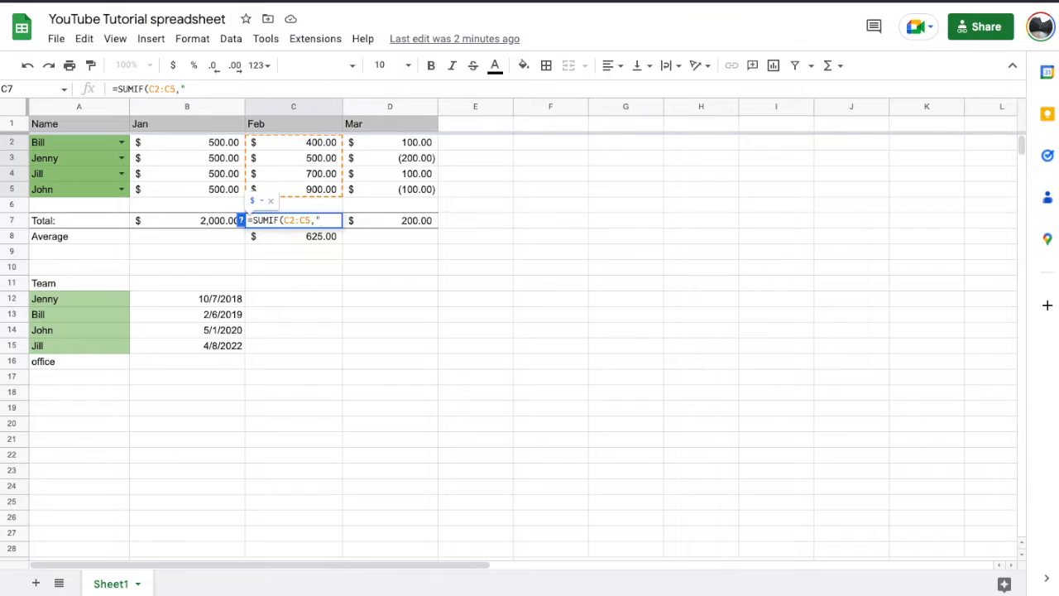
type(">")
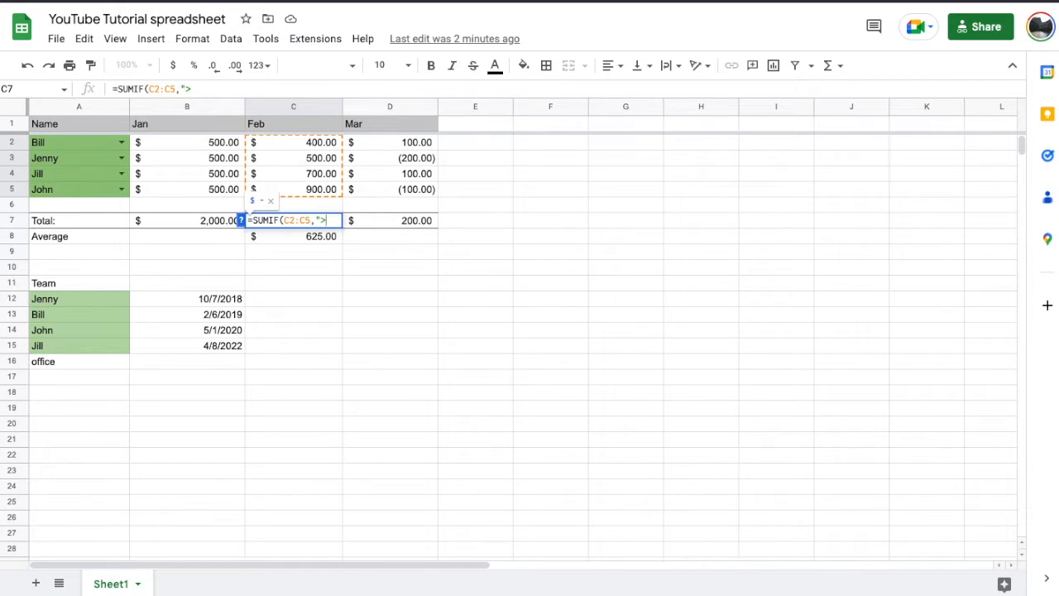
type("0")
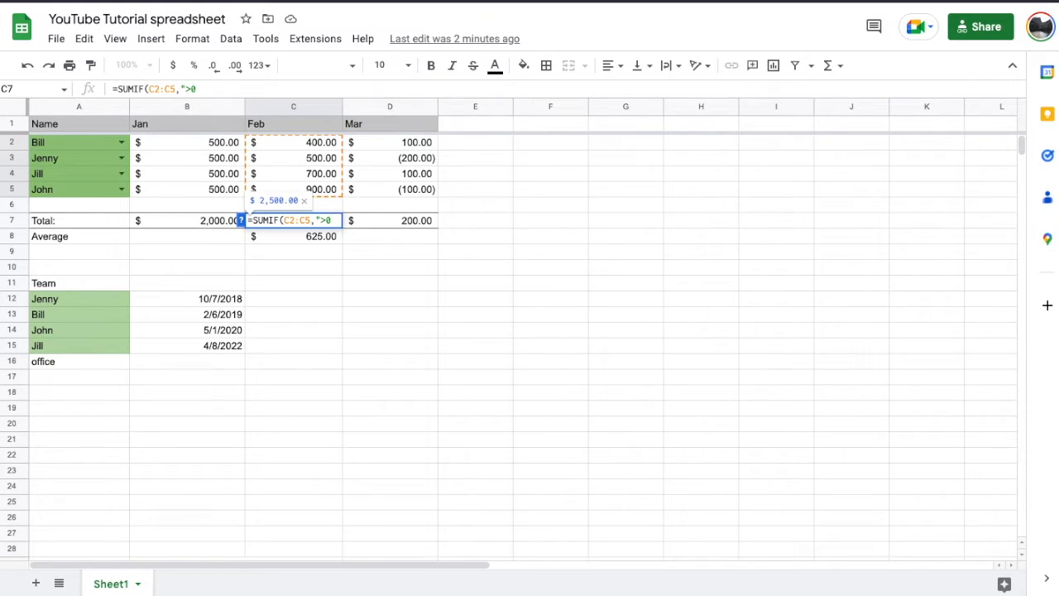
type("\"")
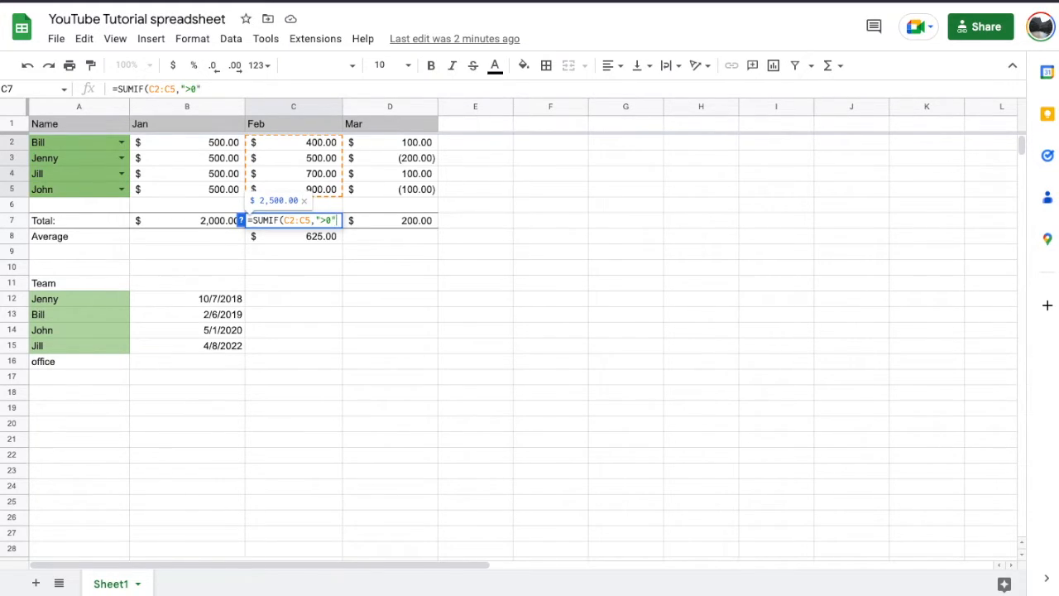
type(",")
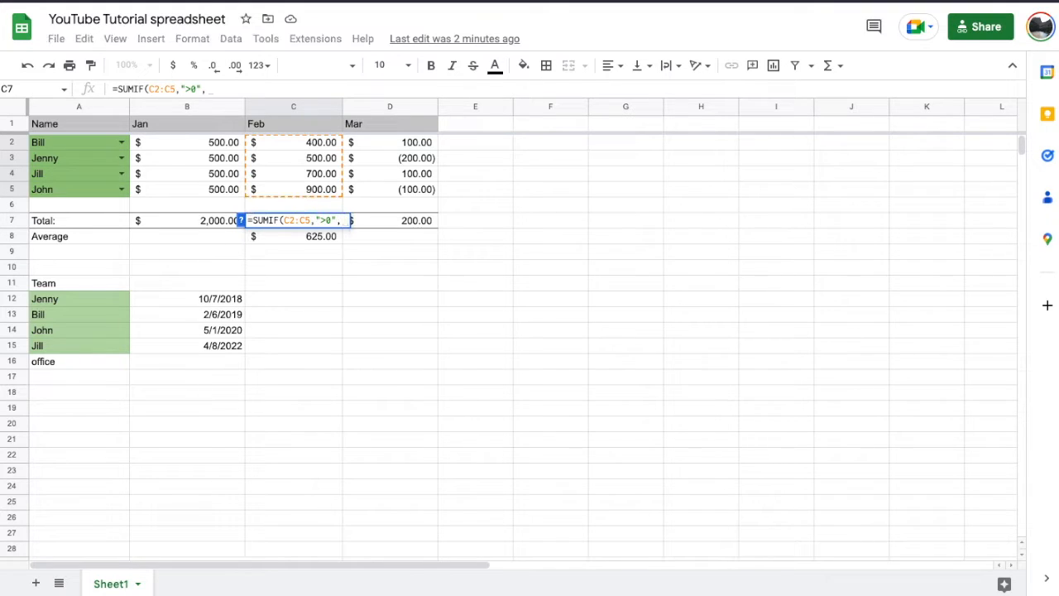
left_click_drag(293, 141, 292, 173)
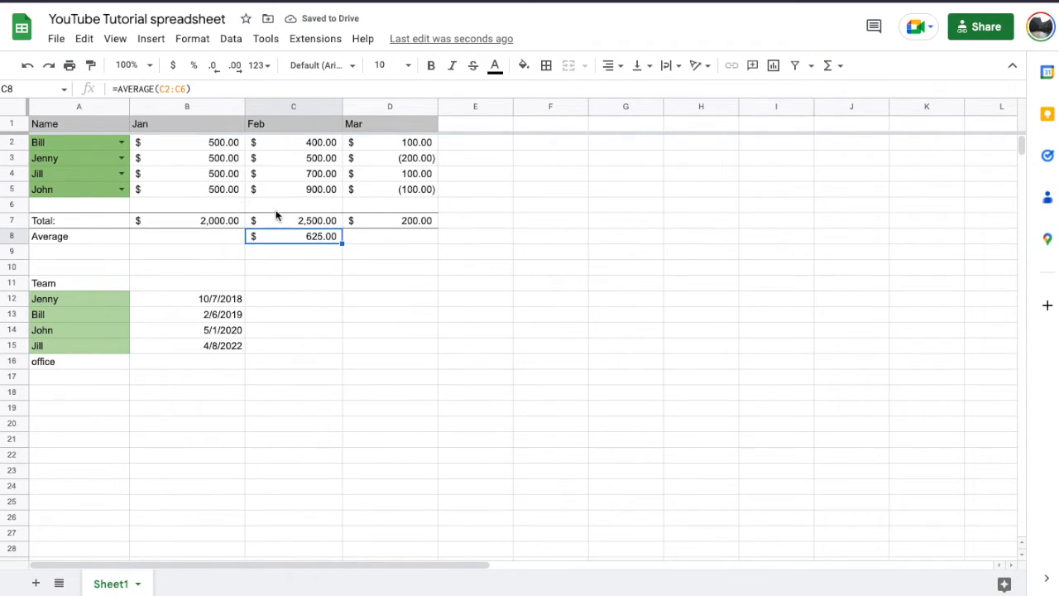
Check C7's formula, change John's Feb amount in C5 to -900, and compare C2:C4's sum
left_click(293, 220)
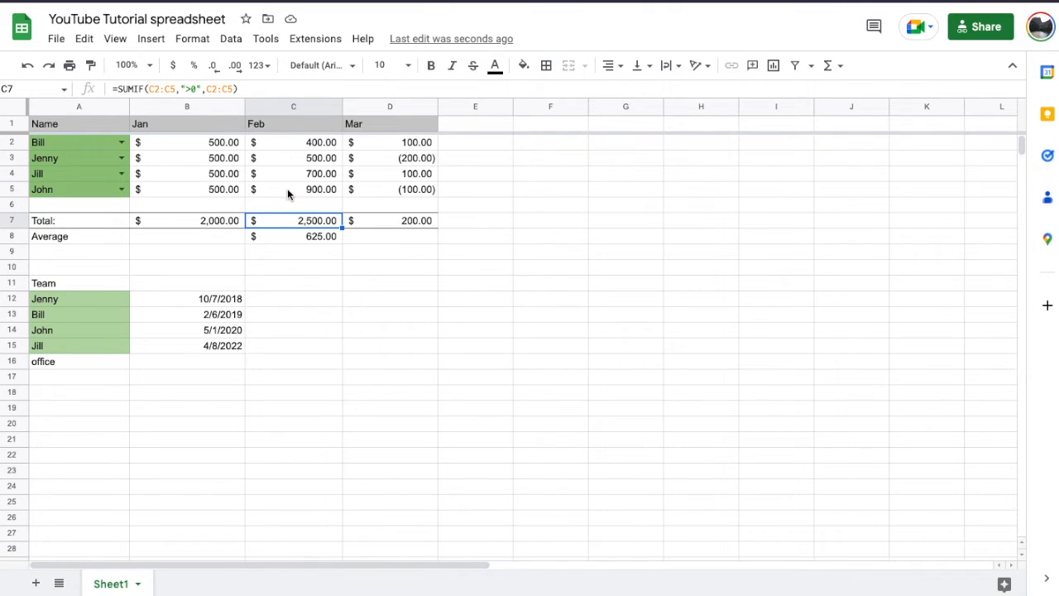
left_click(293, 189)
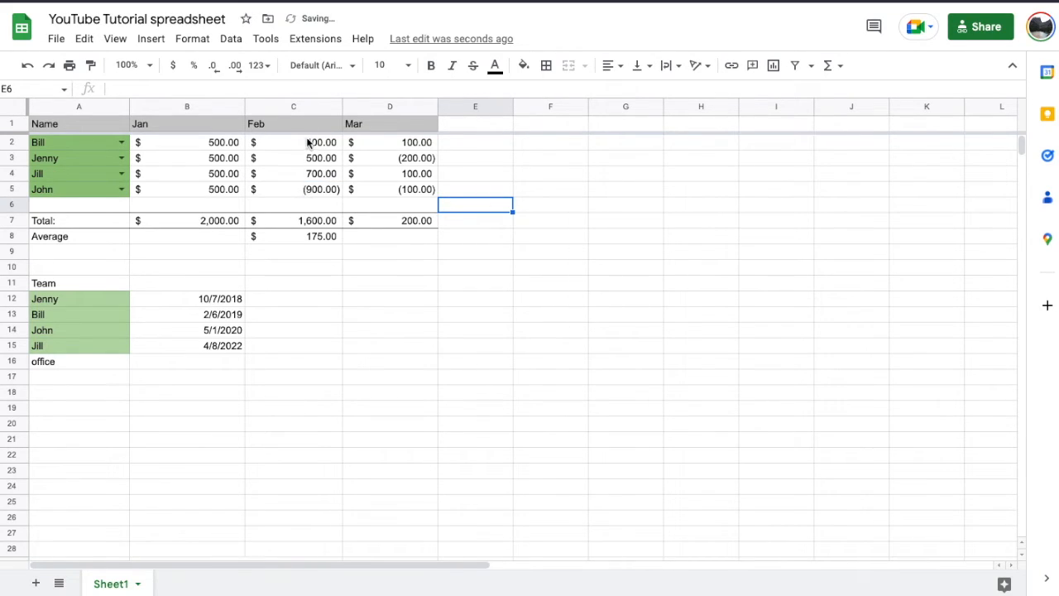
left_click_drag(321, 141, 321, 174)
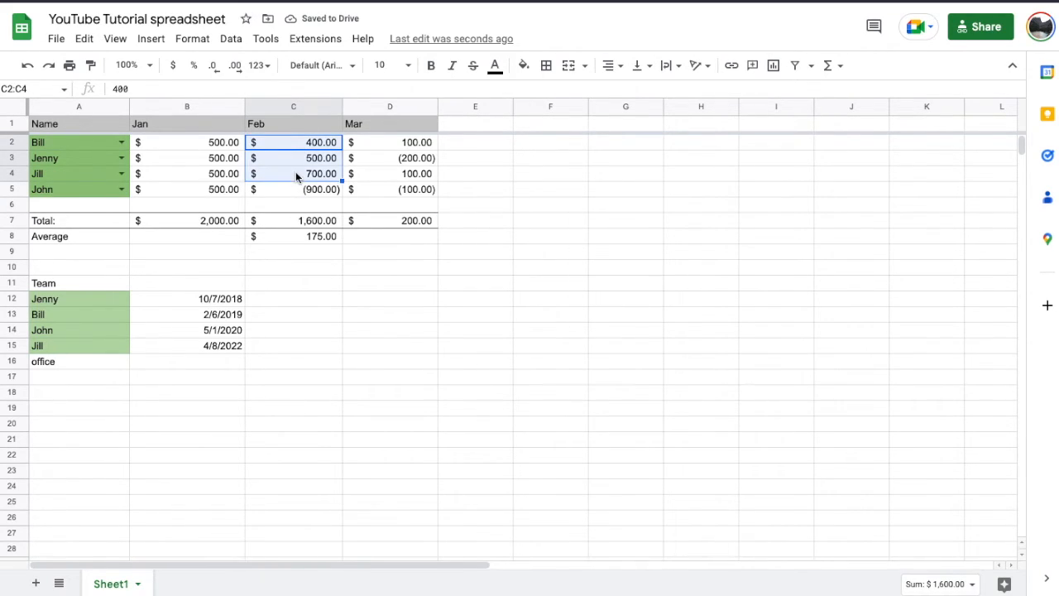
left_click(550, 219)
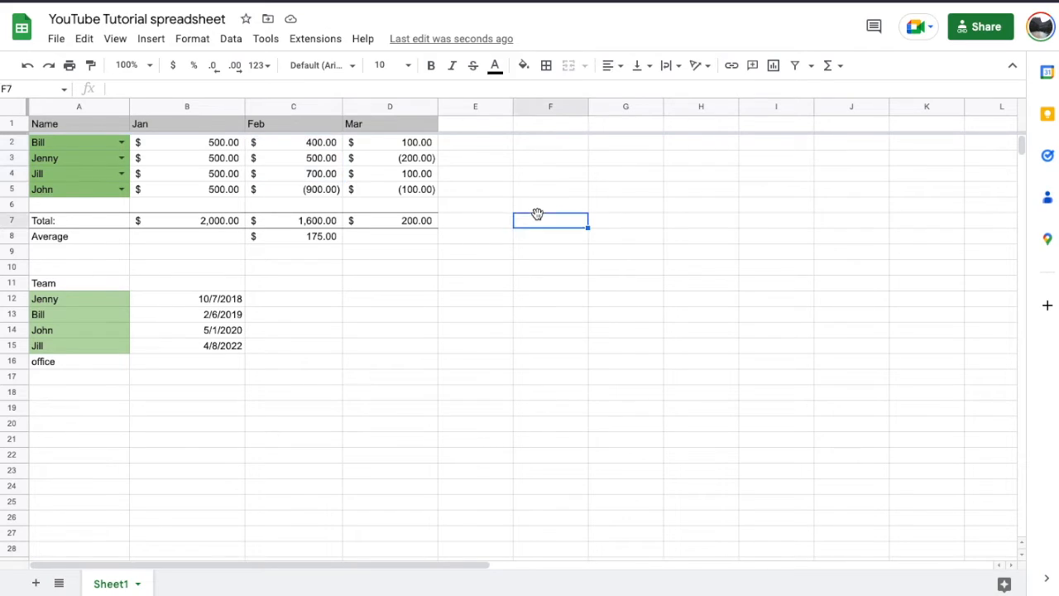
mouse_move(498, 267)
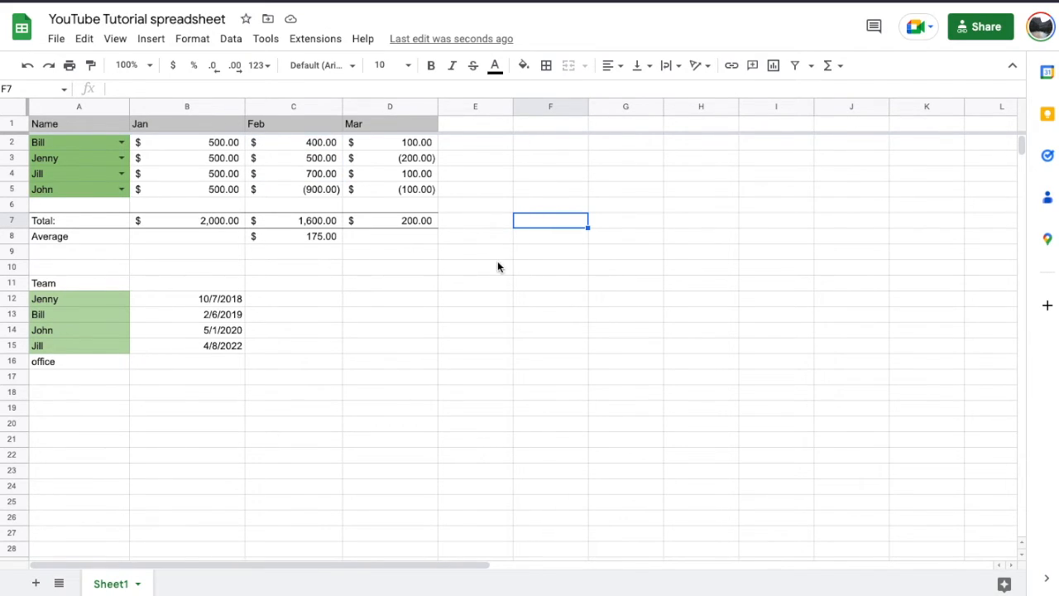
mouse_move(416, 344)
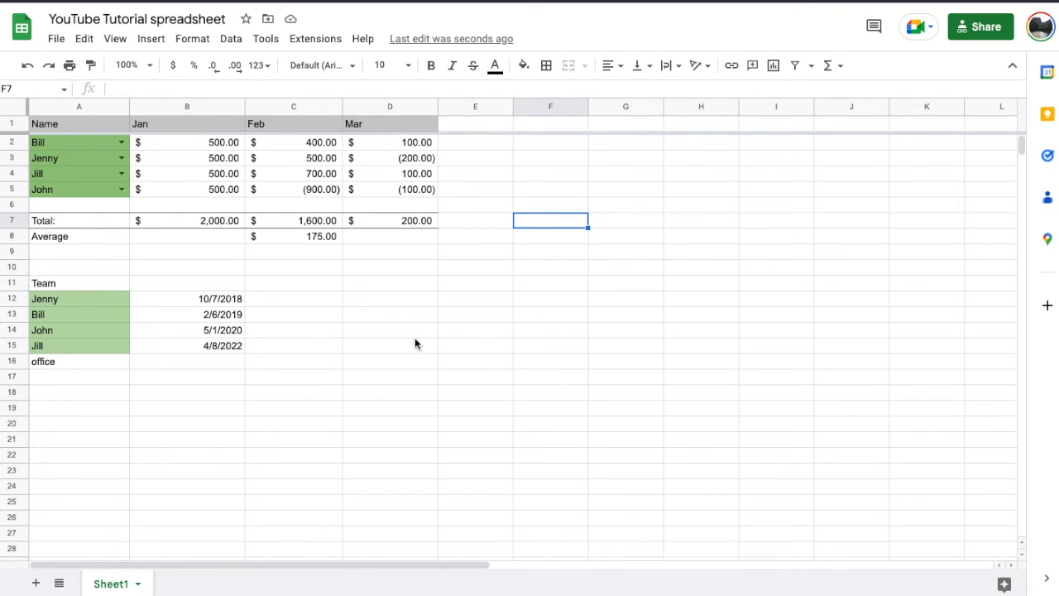
mouse_move(608, 311)
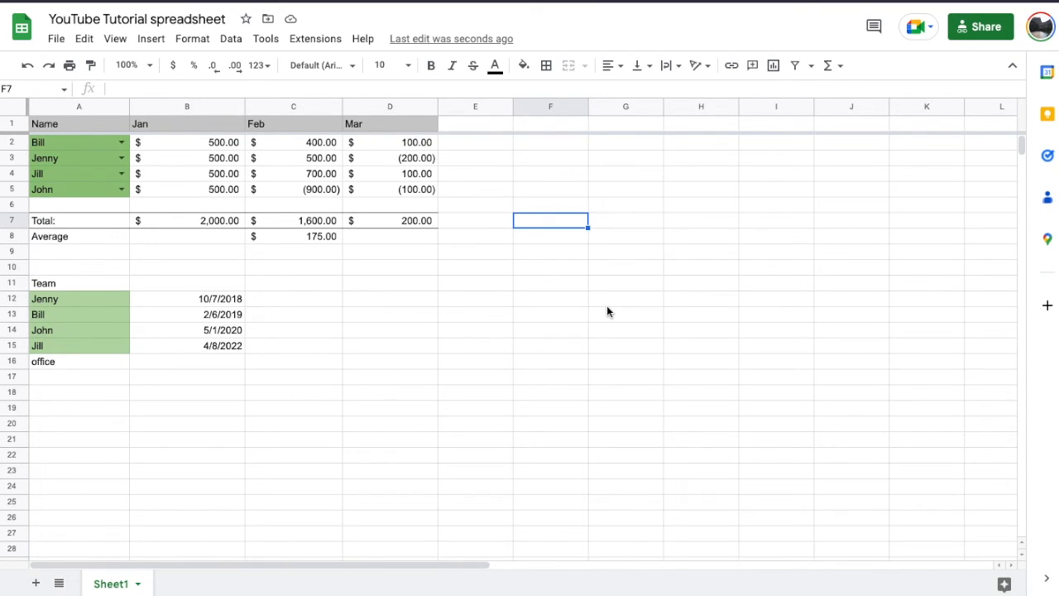
mouse_move(452, 275)
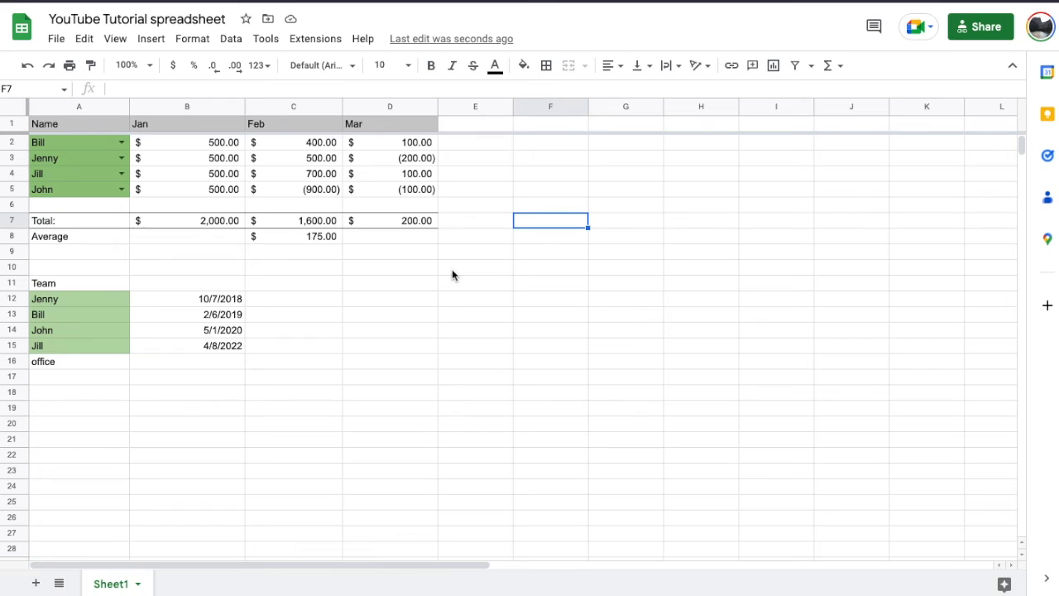
mouse_move(488, 263)
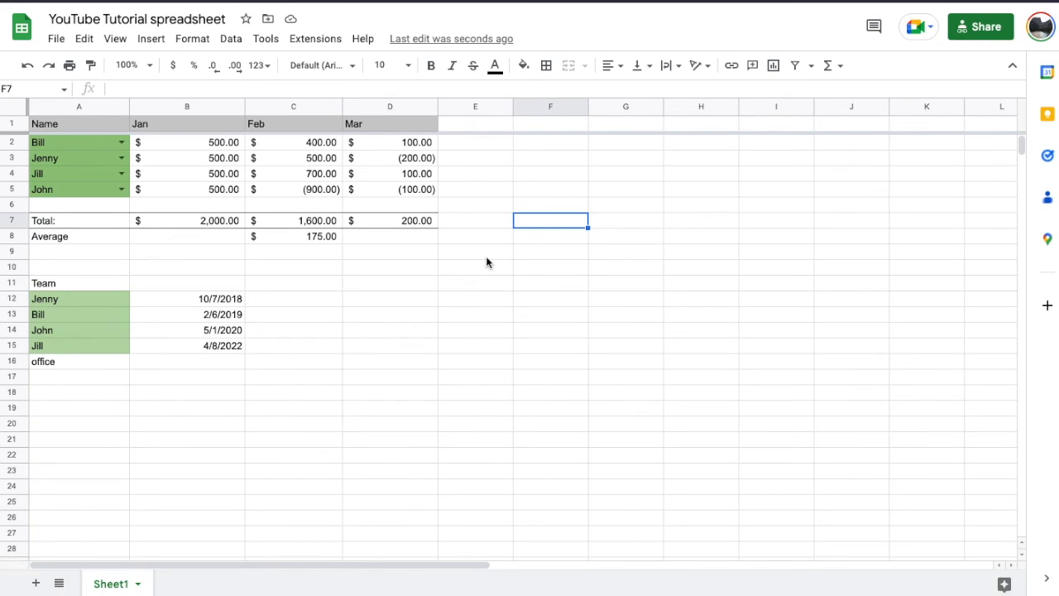